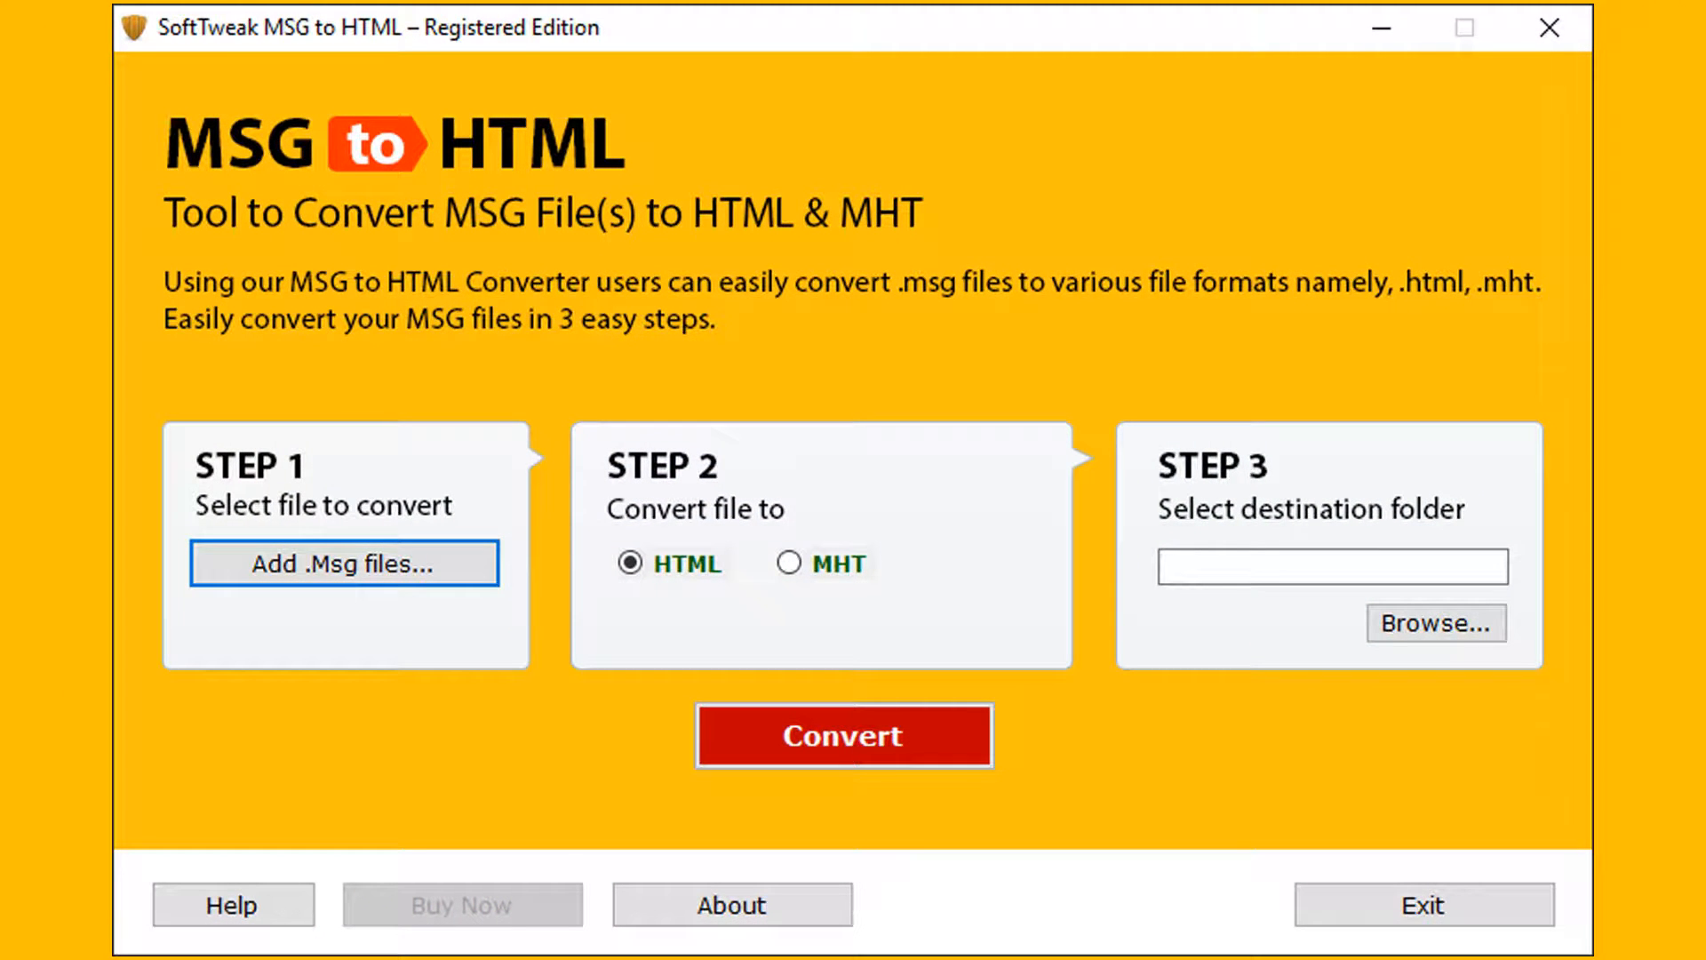
- Load MSG files from the Mails folder on the SoftTweak (D:) drive
click(344, 563)
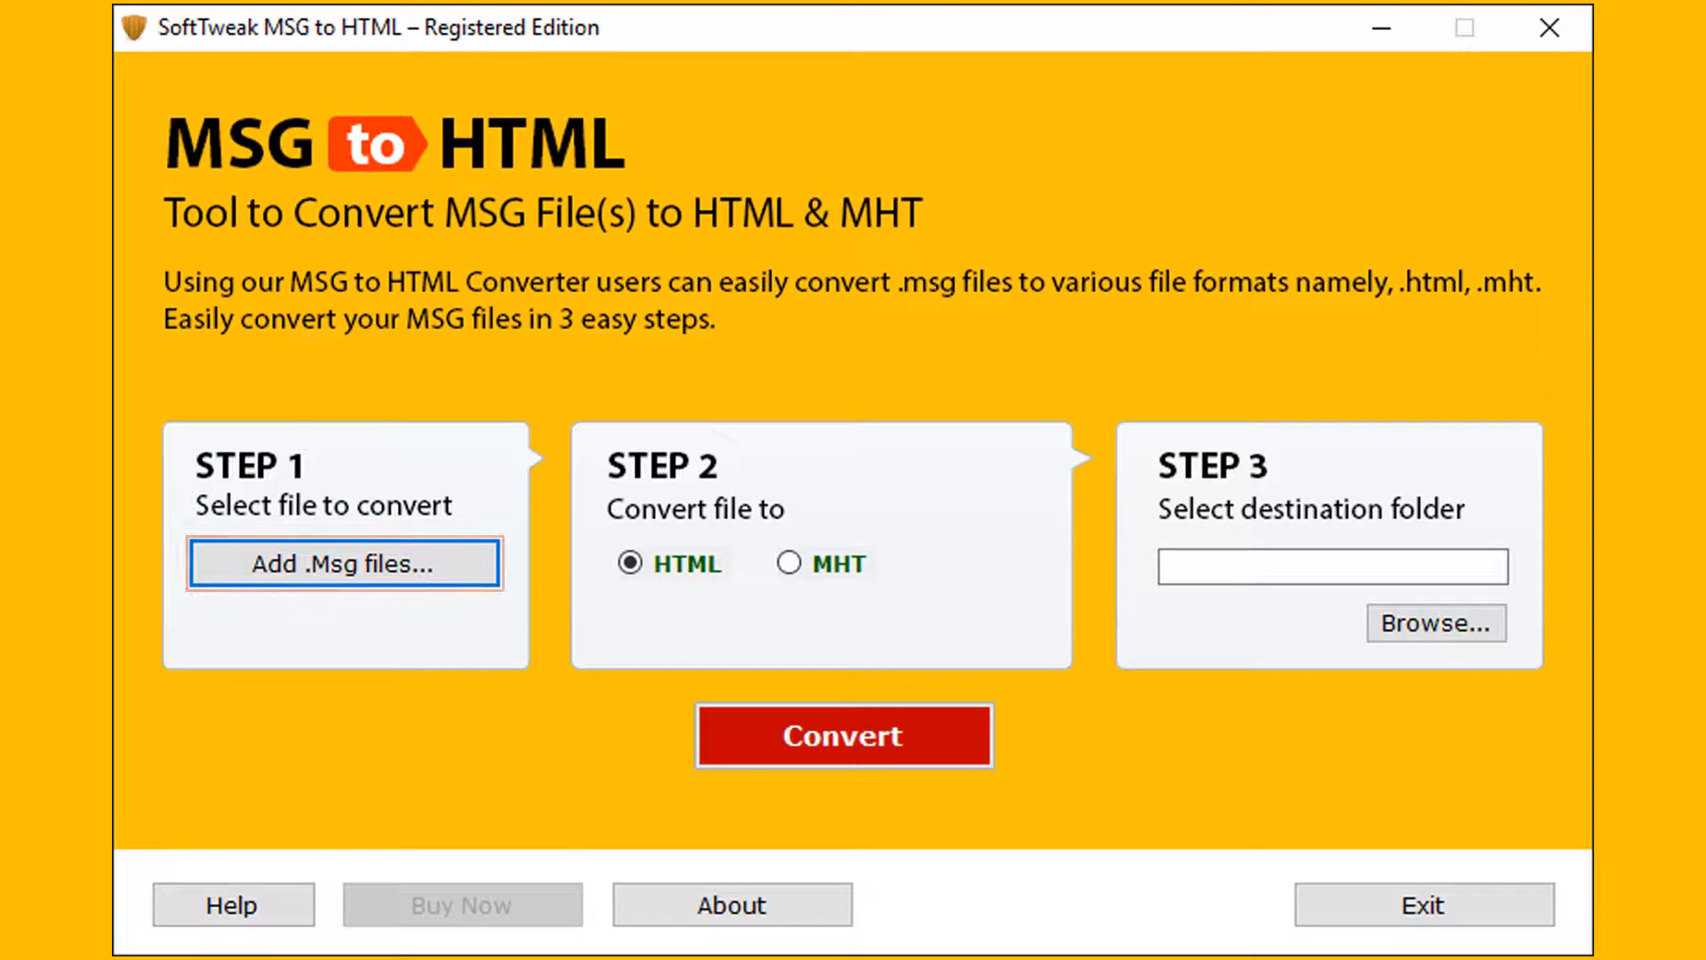
click(1435, 622)
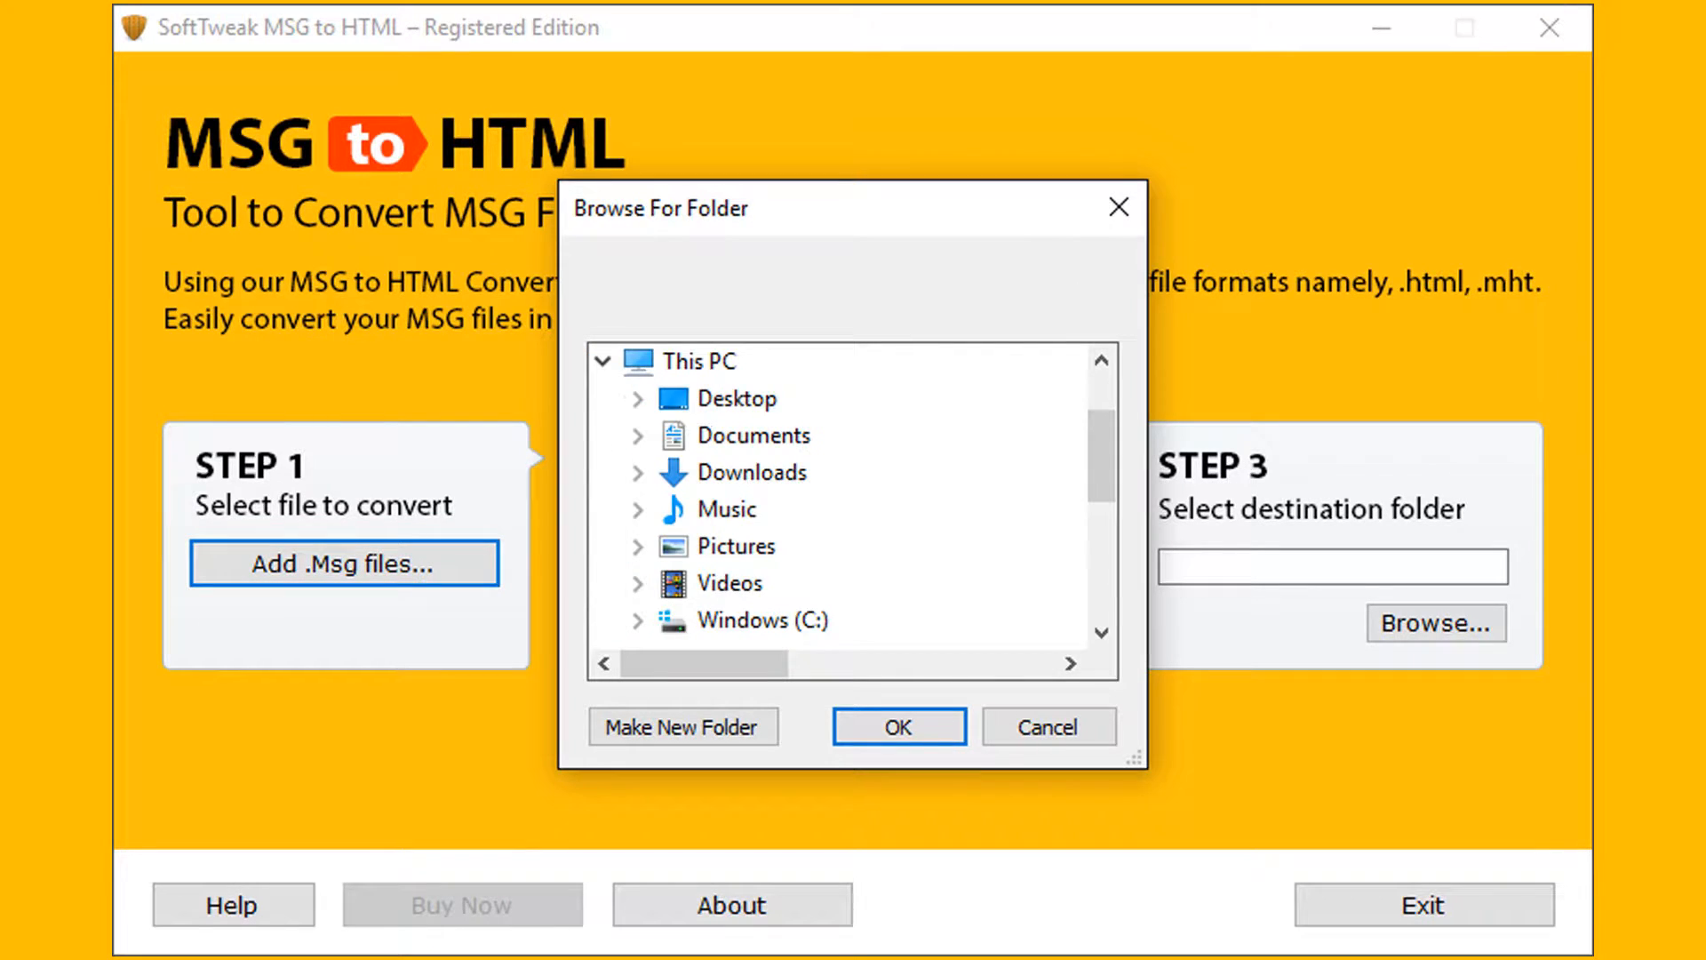
click(639, 472)
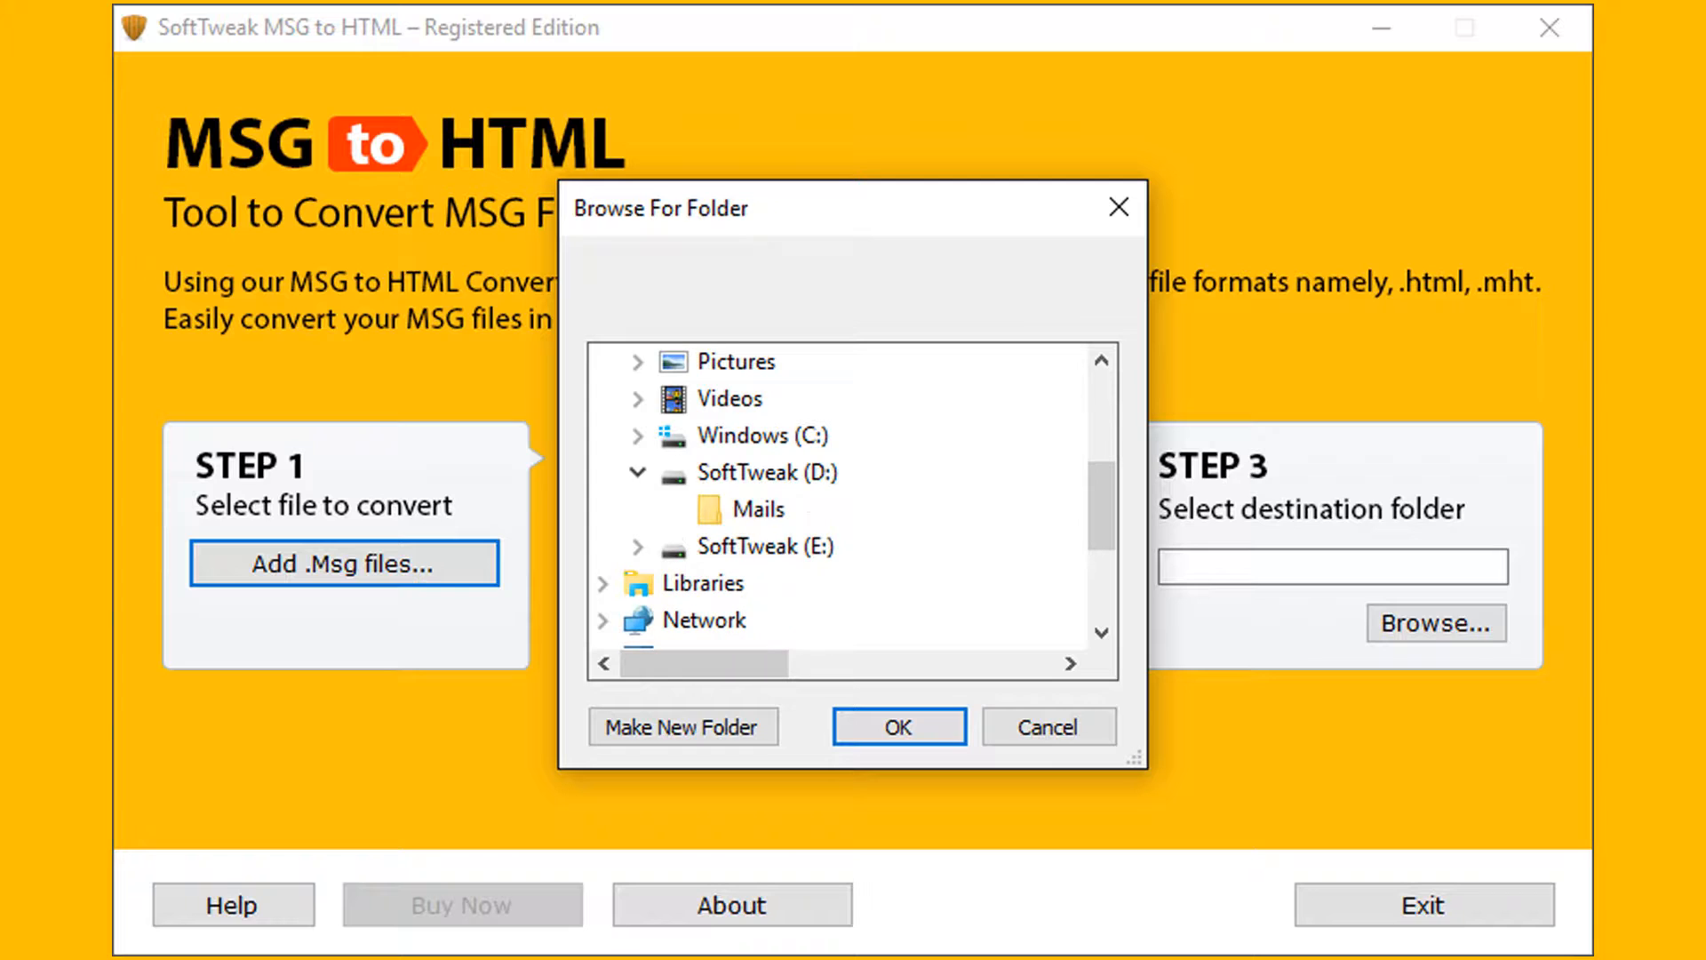
click(760, 508)
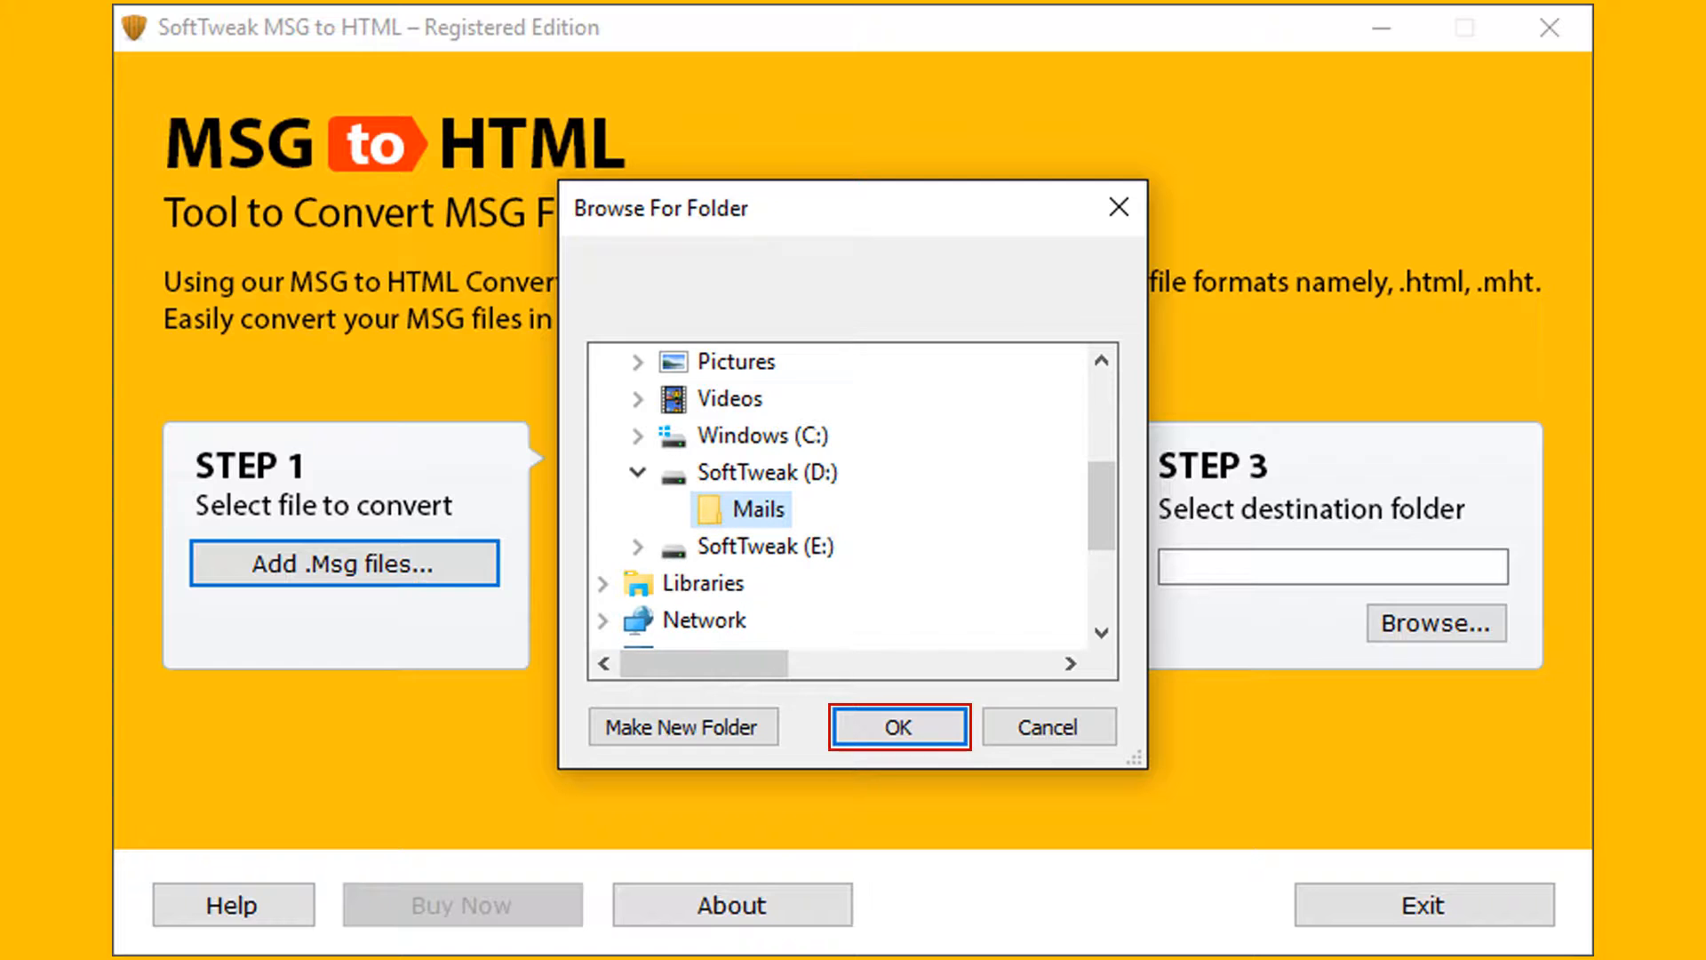
click(898, 726)
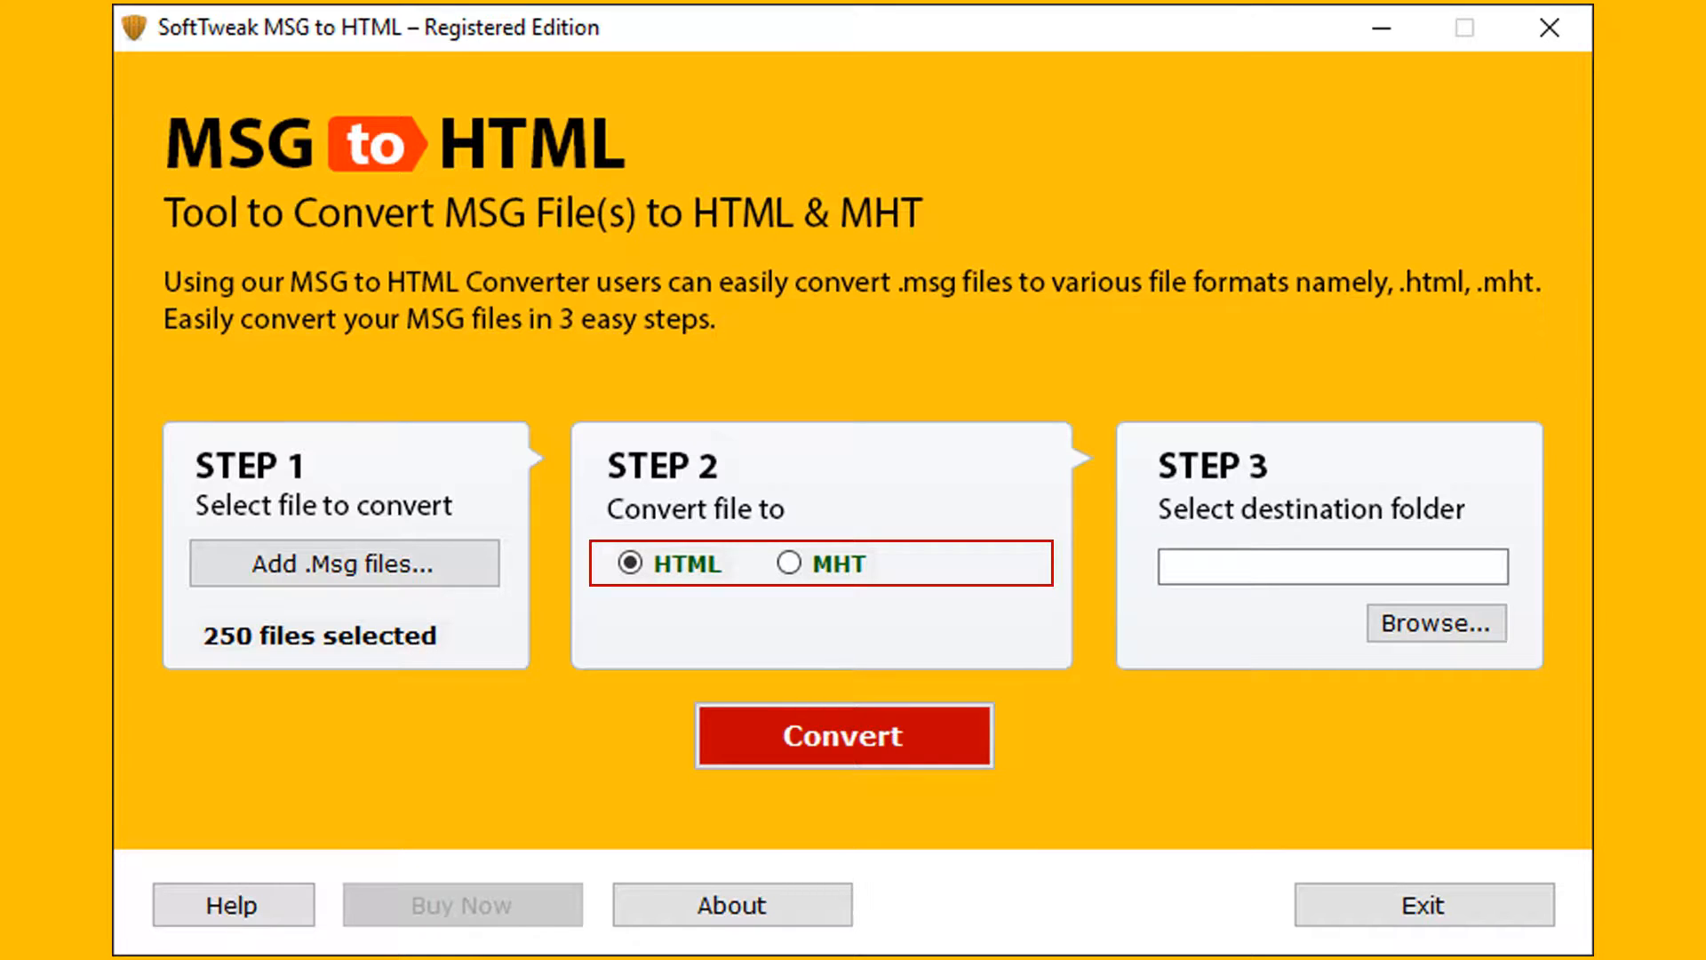
- Try MHT as the output format, then switch back to HTML
click(790, 563)
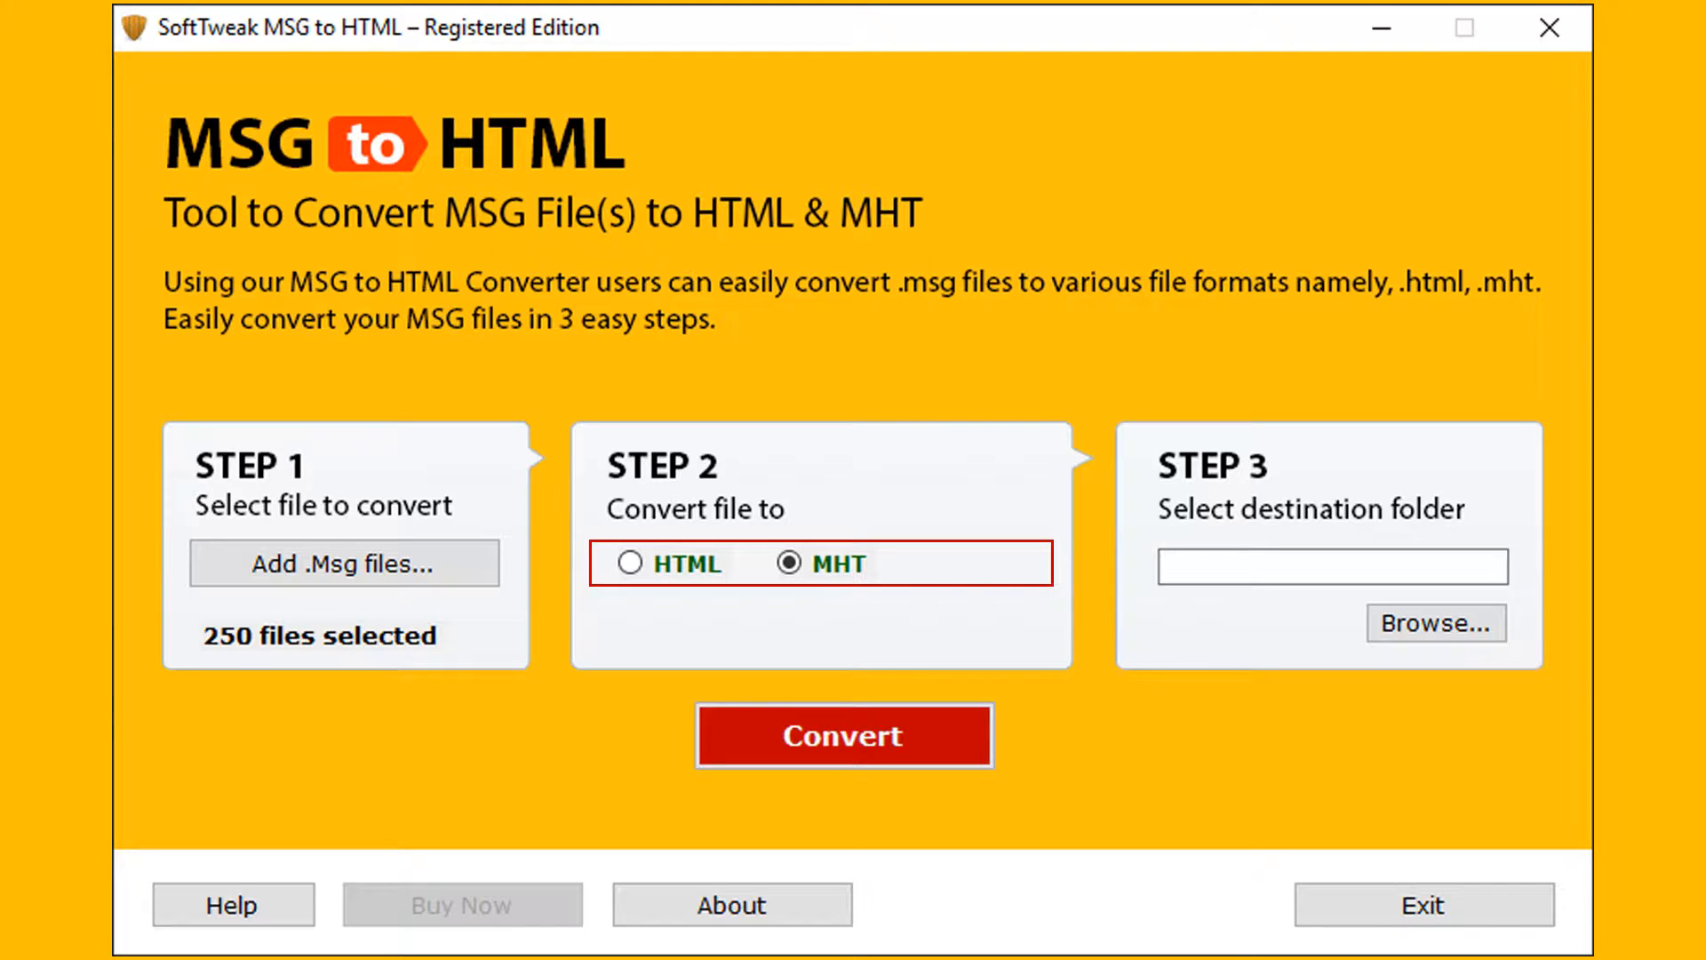
click(630, 563)
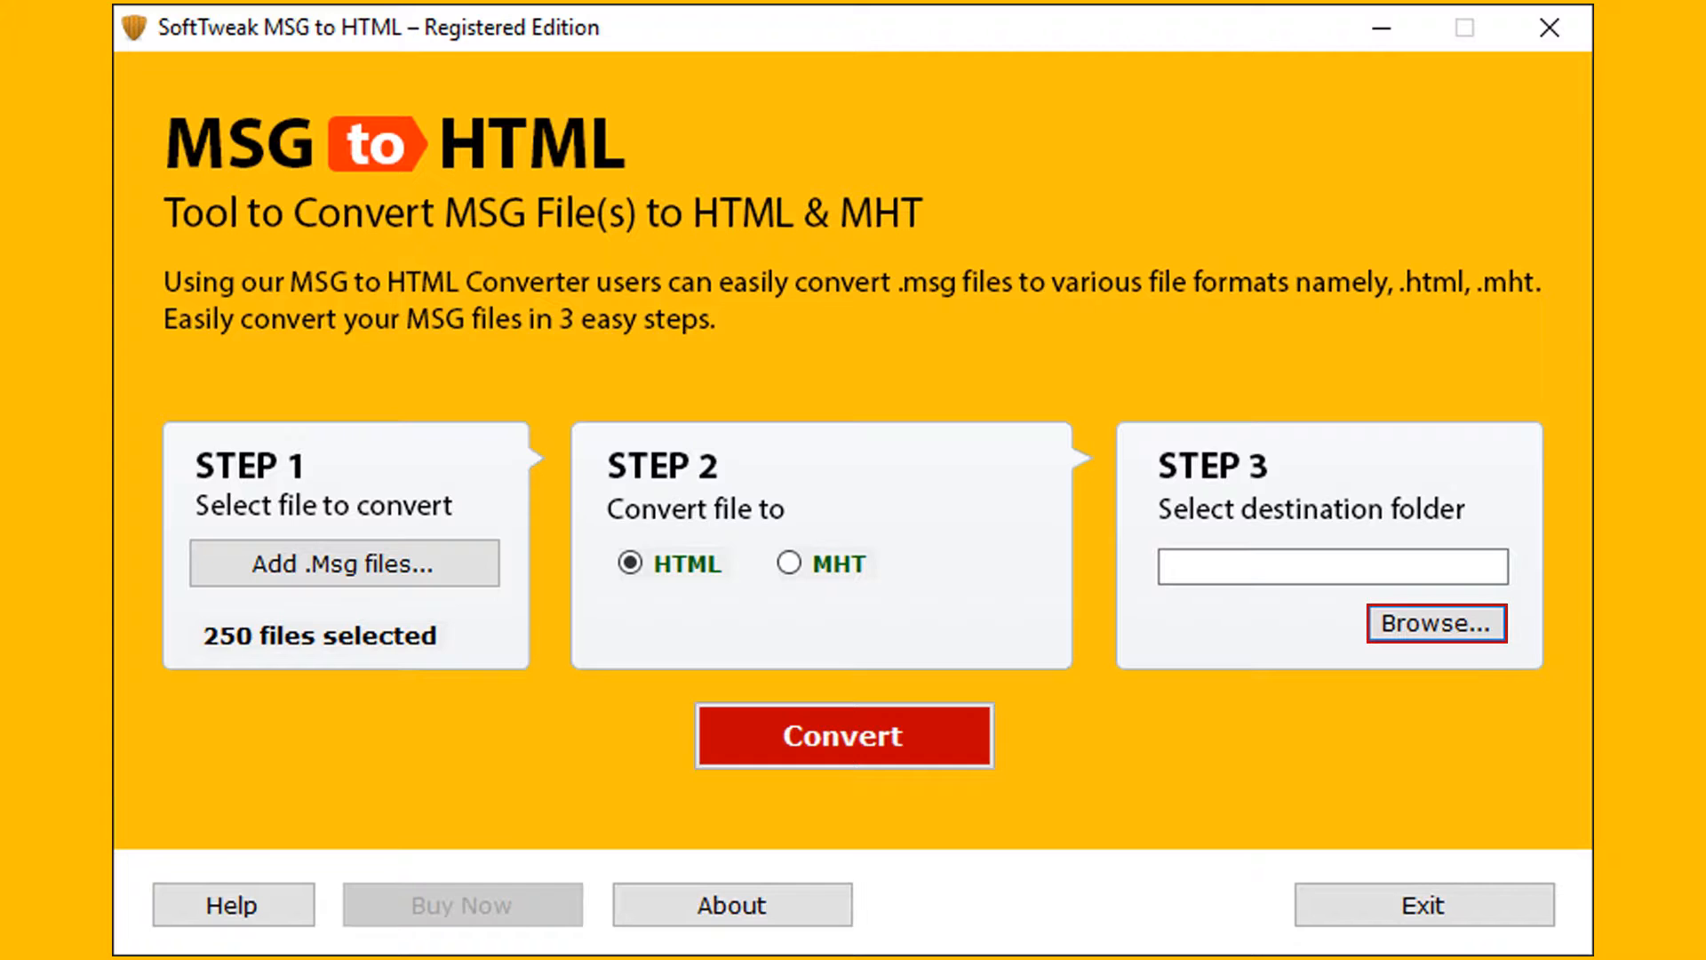
- Set the destination folder to Result on the SoftTweak (E:) drive
click(1436, 622)
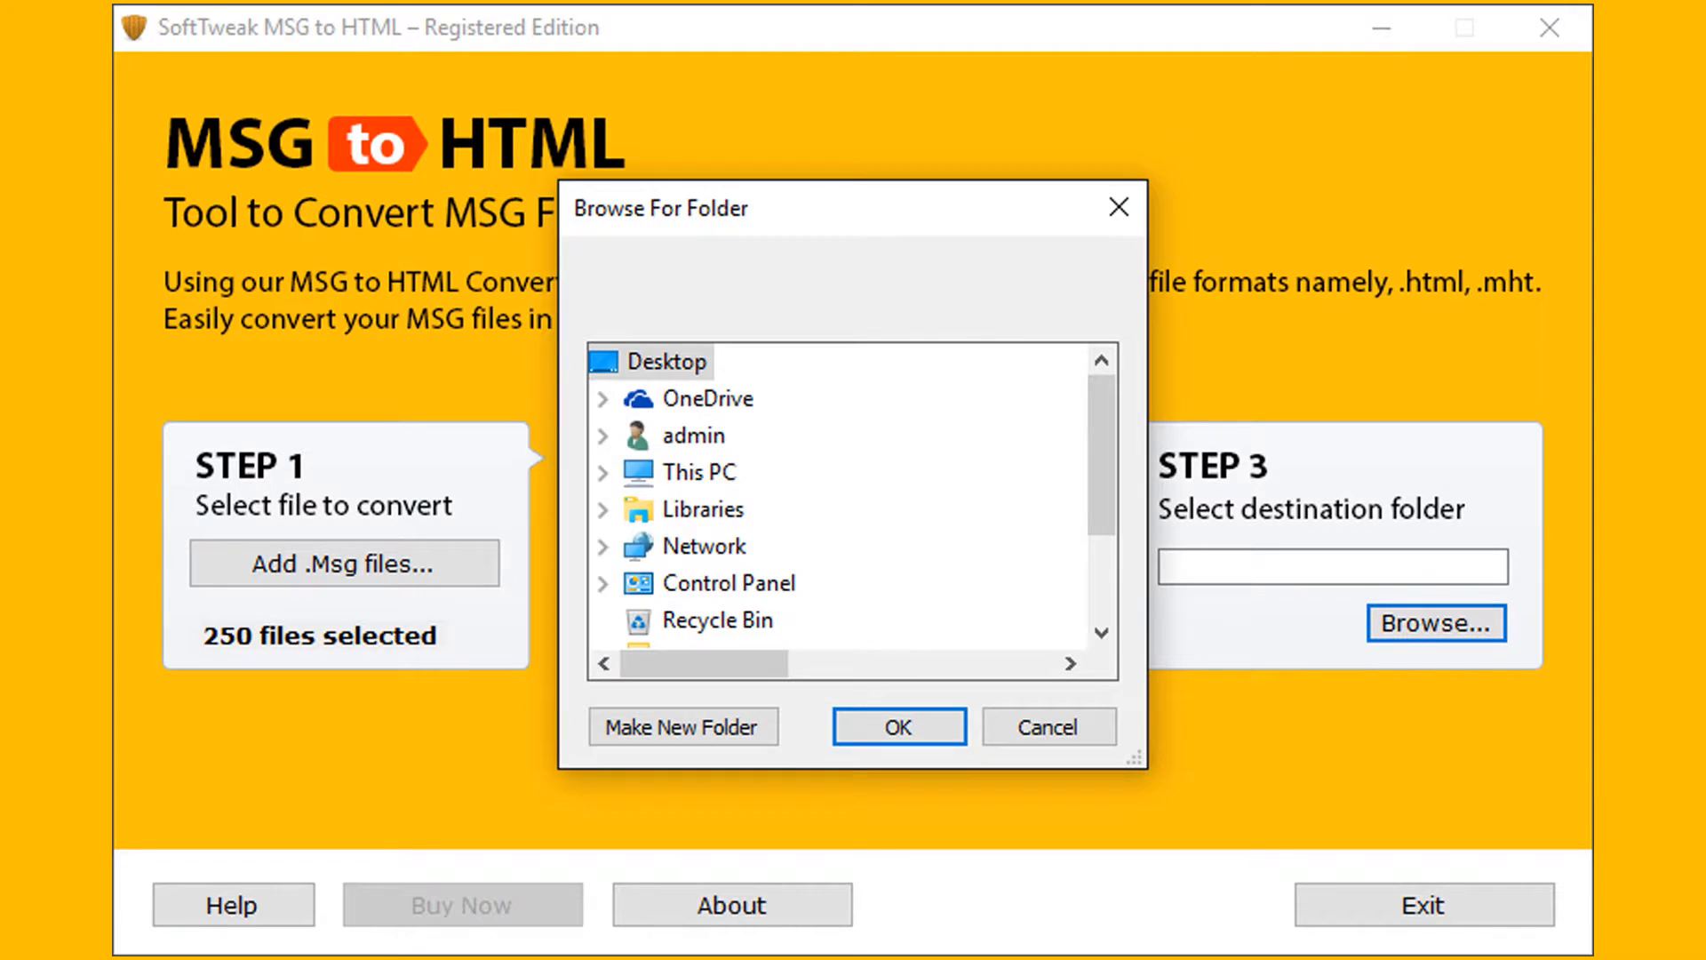
scroll(down, 3)
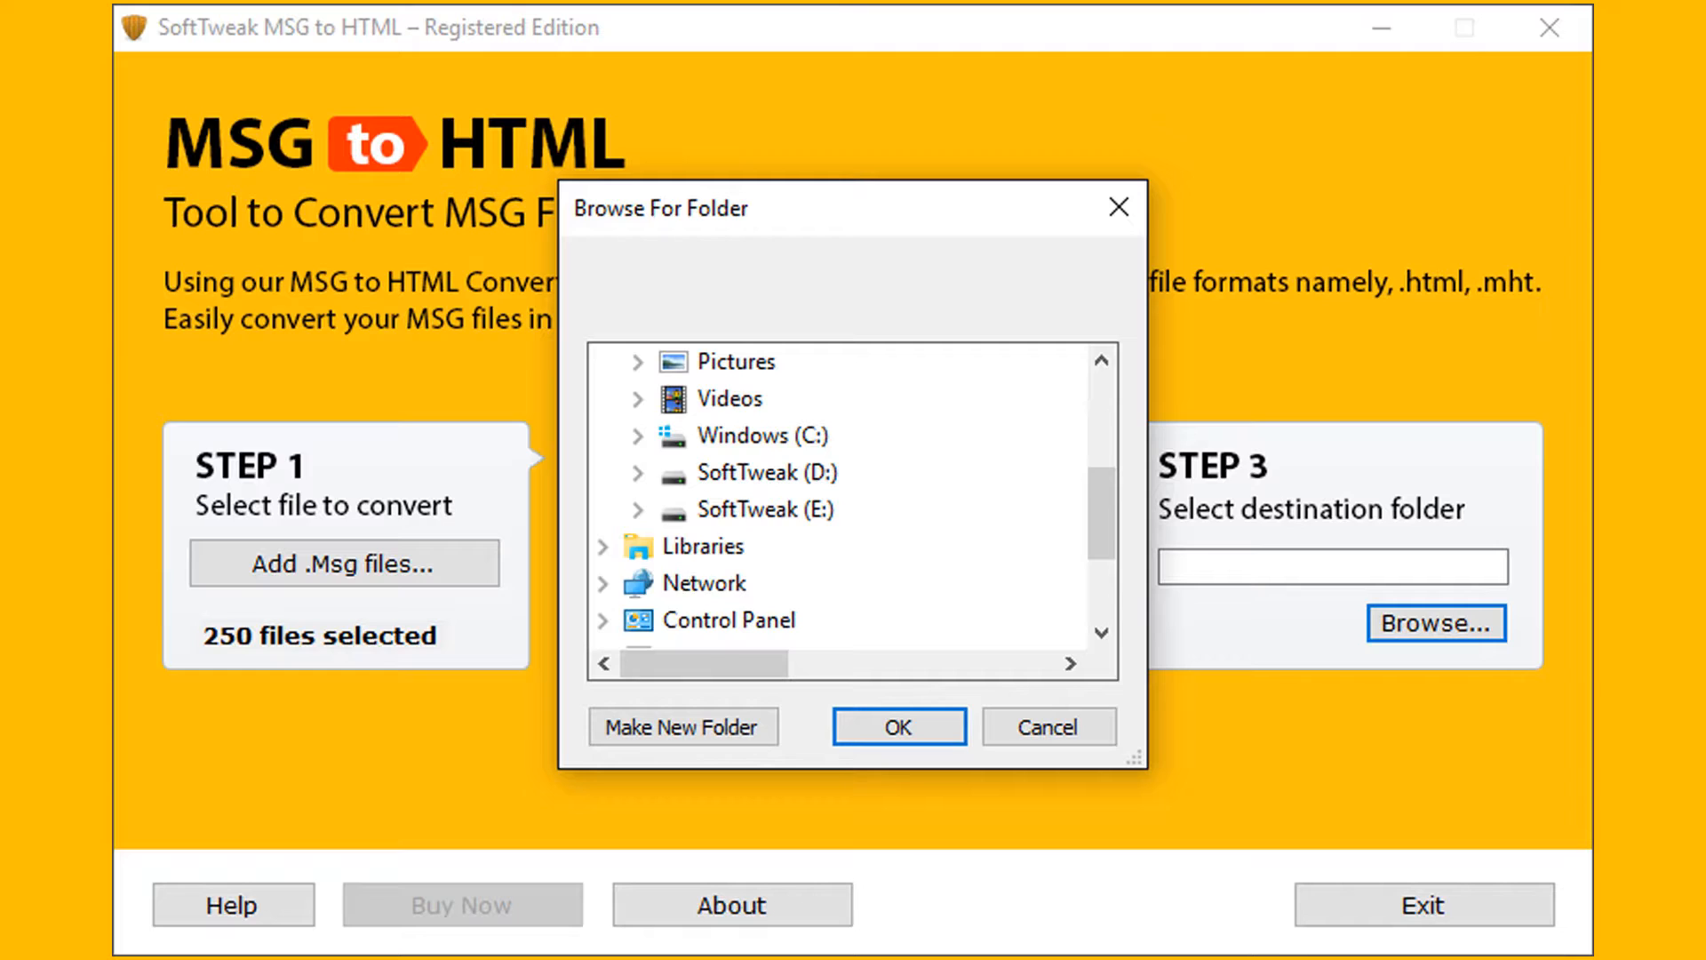
click(638, 509)
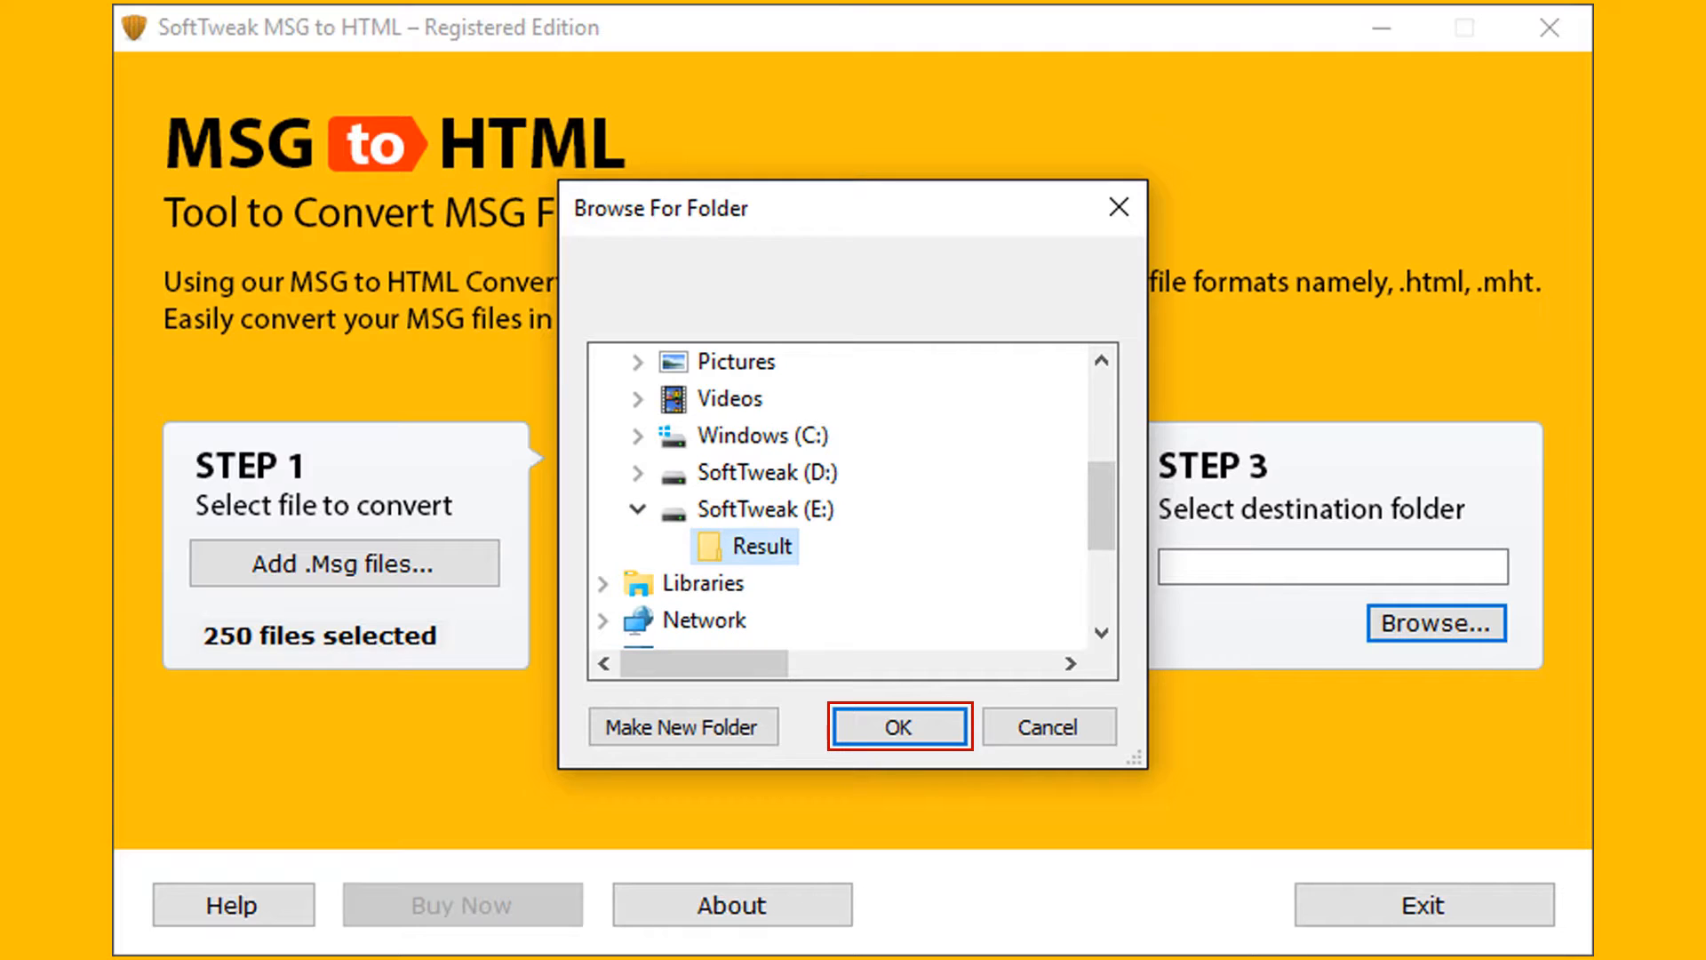
click(897, 726)
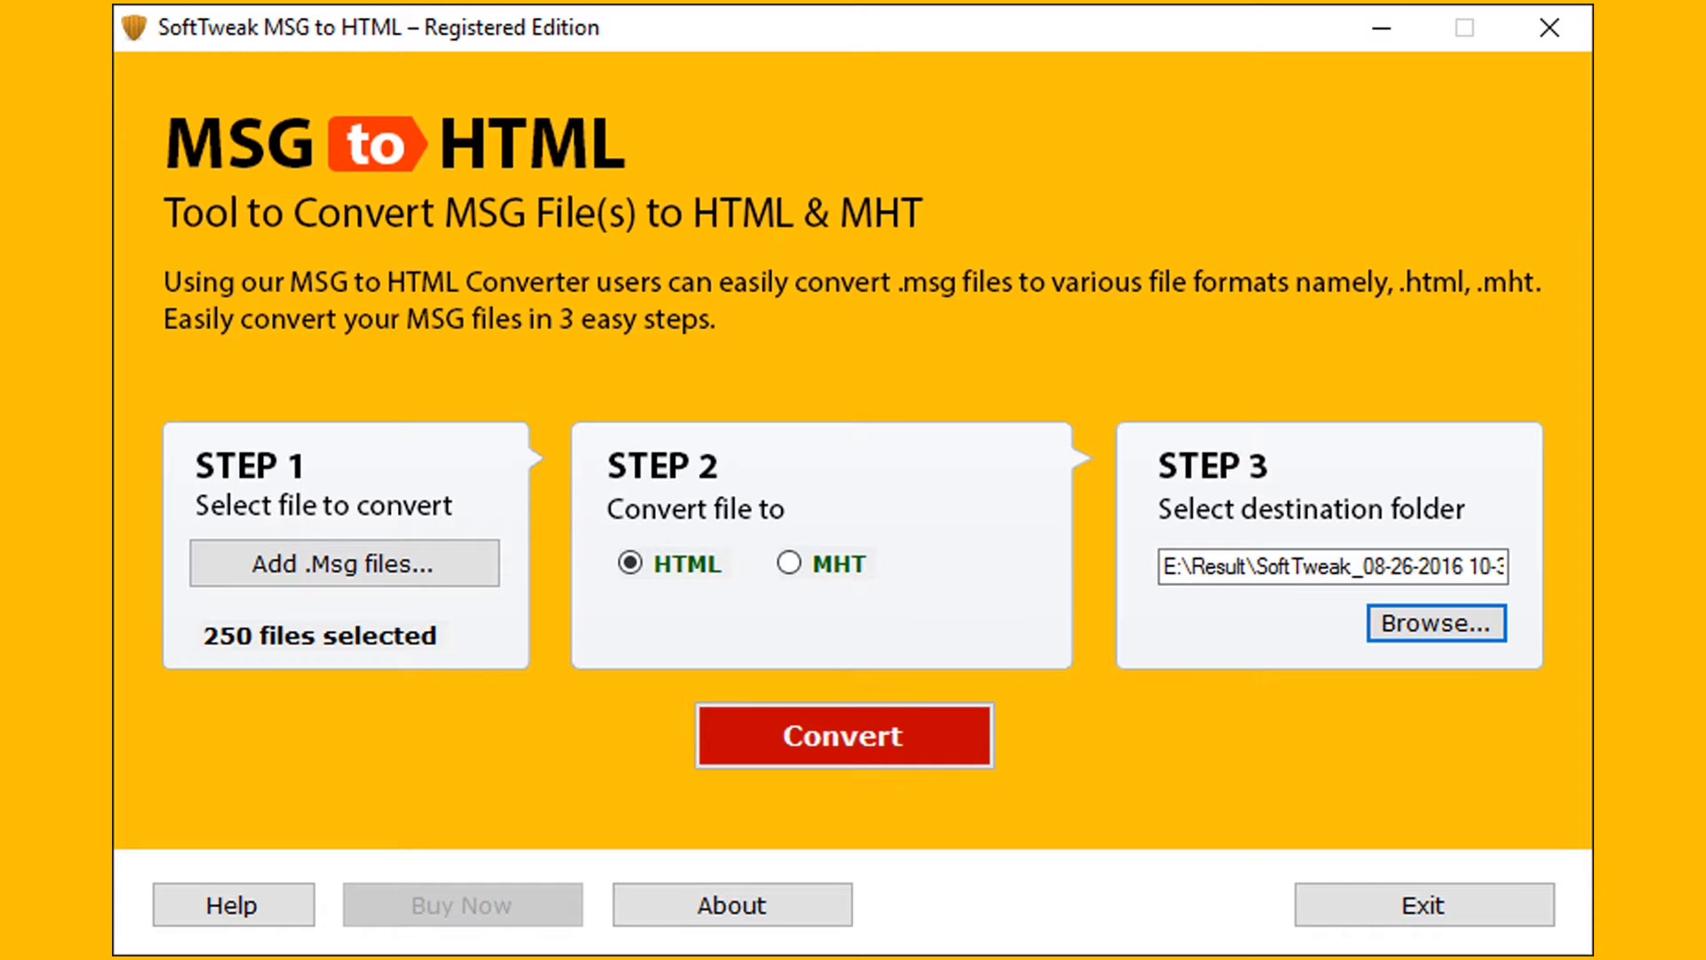
- Convert the 250 files to HTML and acknowledge the success message
click(844, 735)
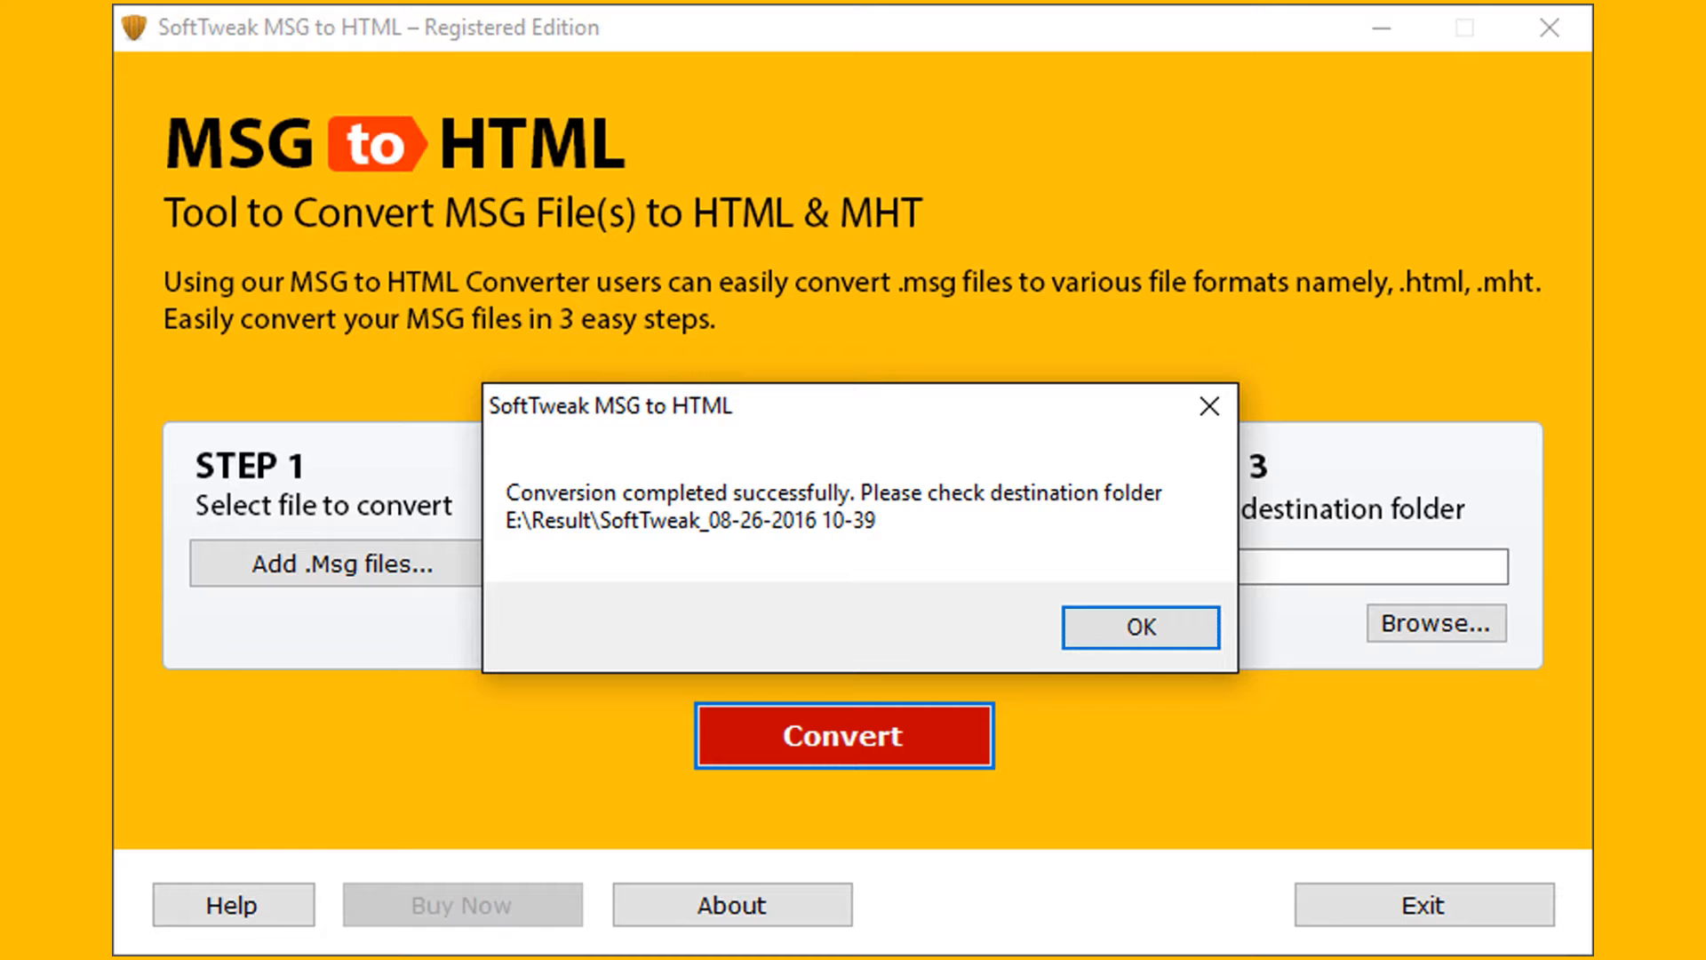
click(1140, 627)
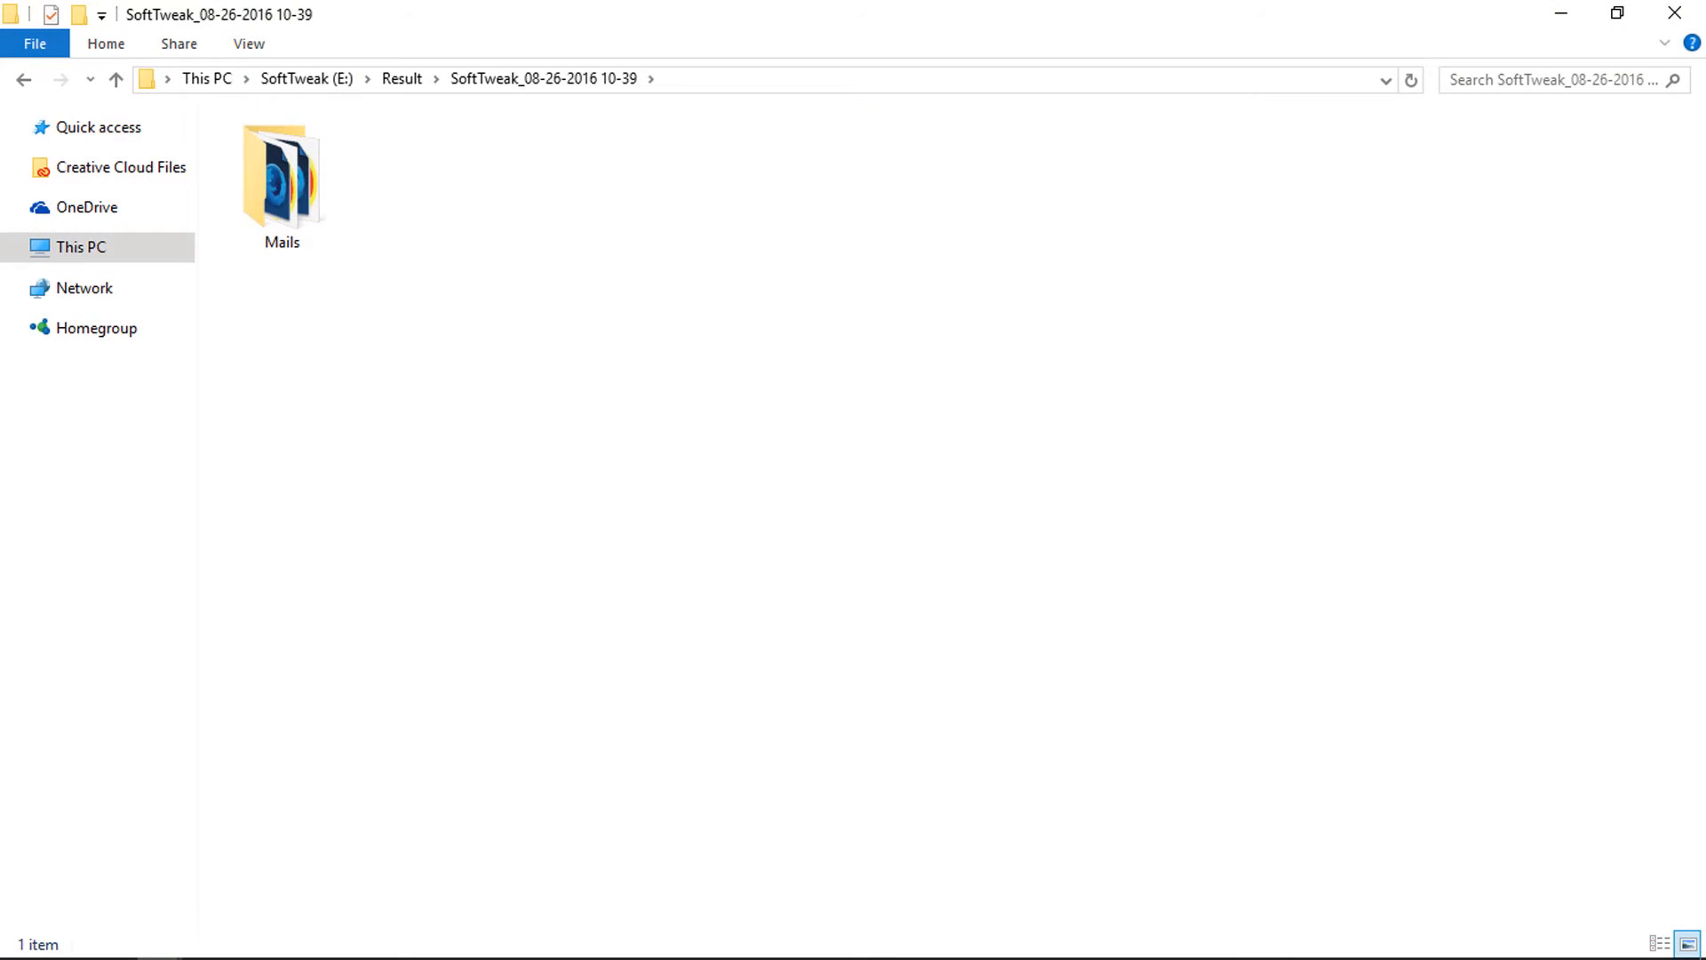
- Open the Mails output folder and select Msg1.html
double_click(282, 180)
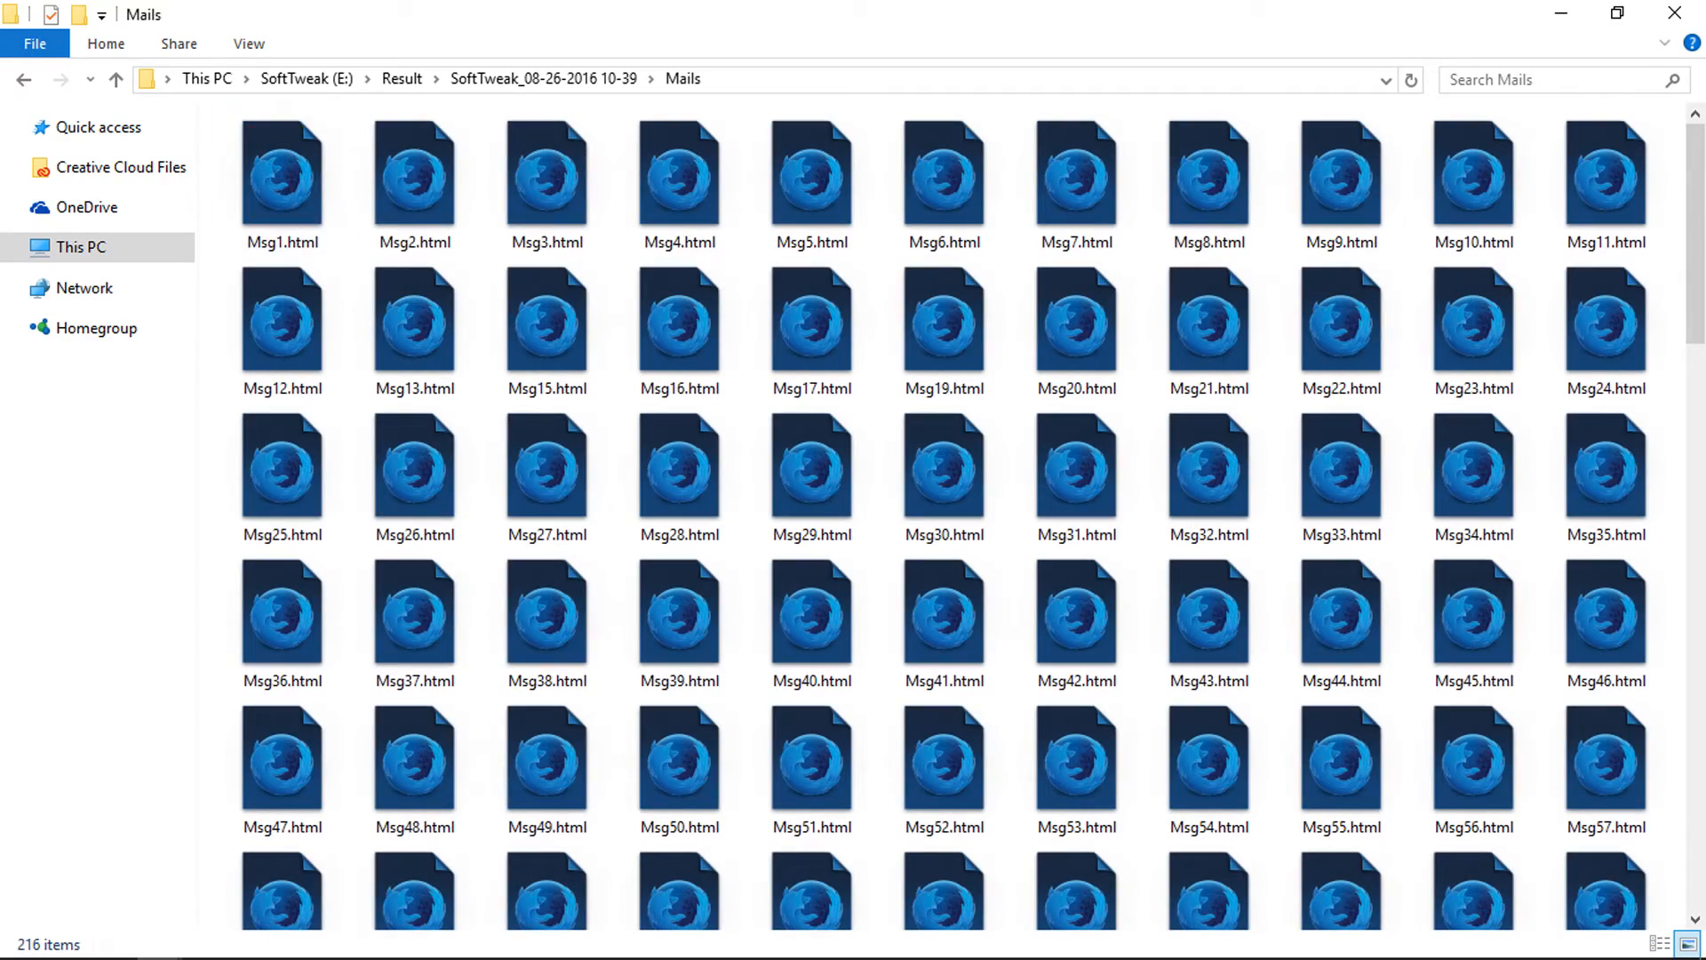
click(282, 172)
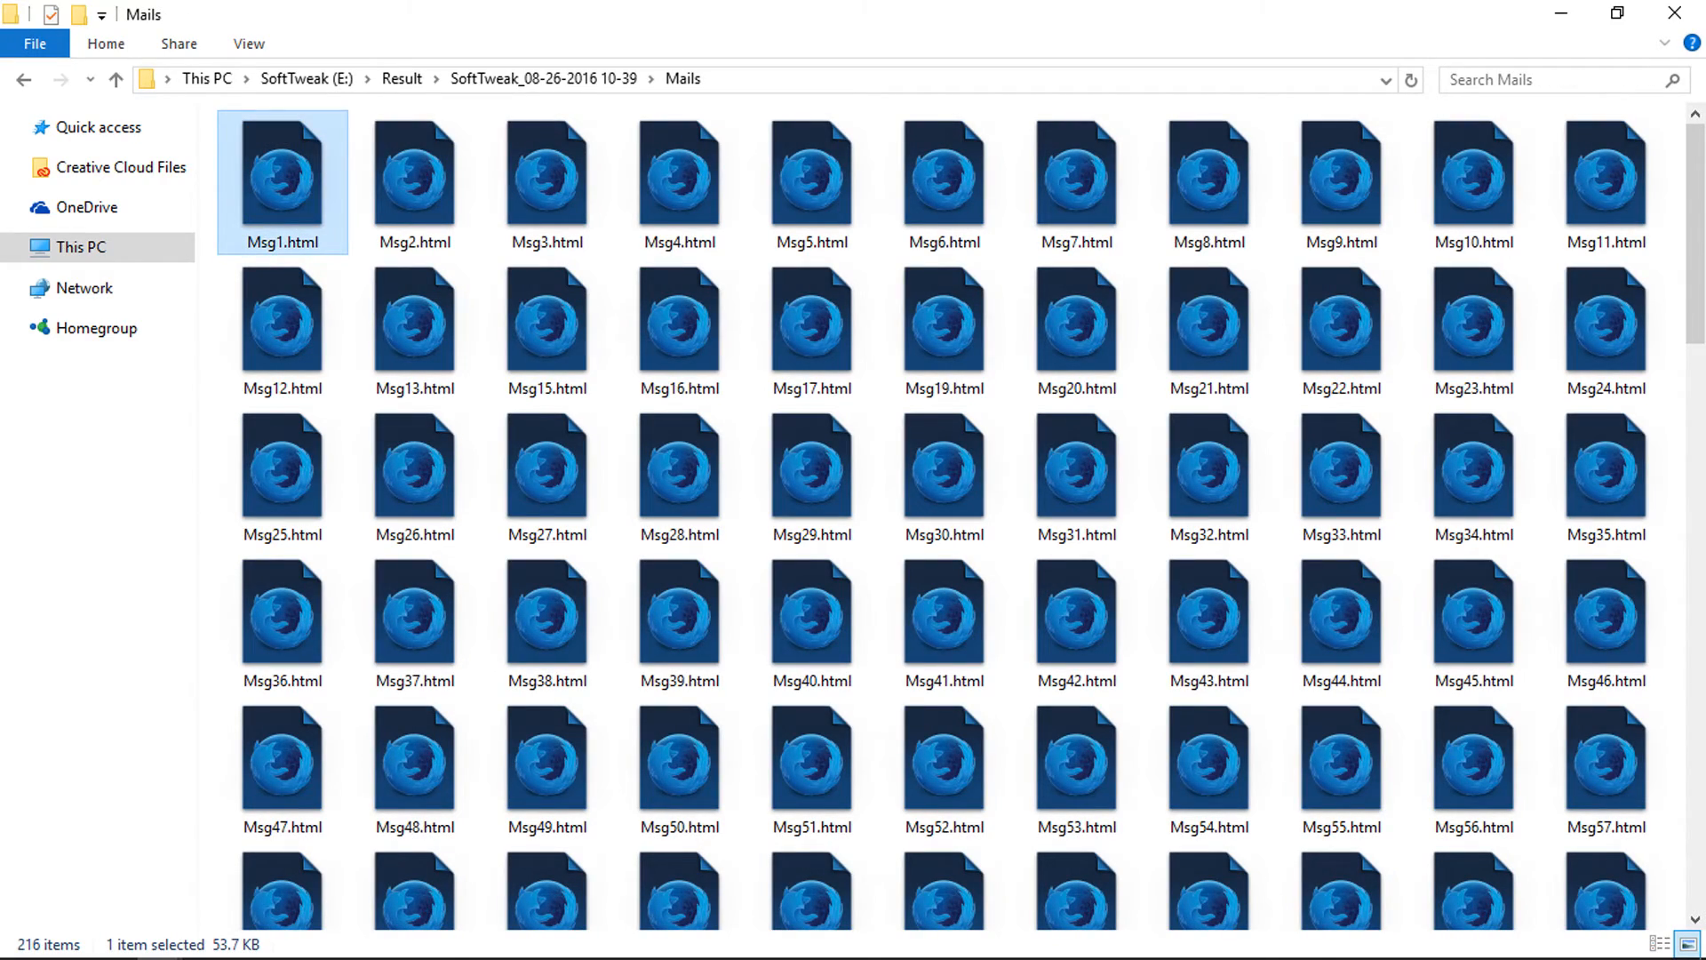